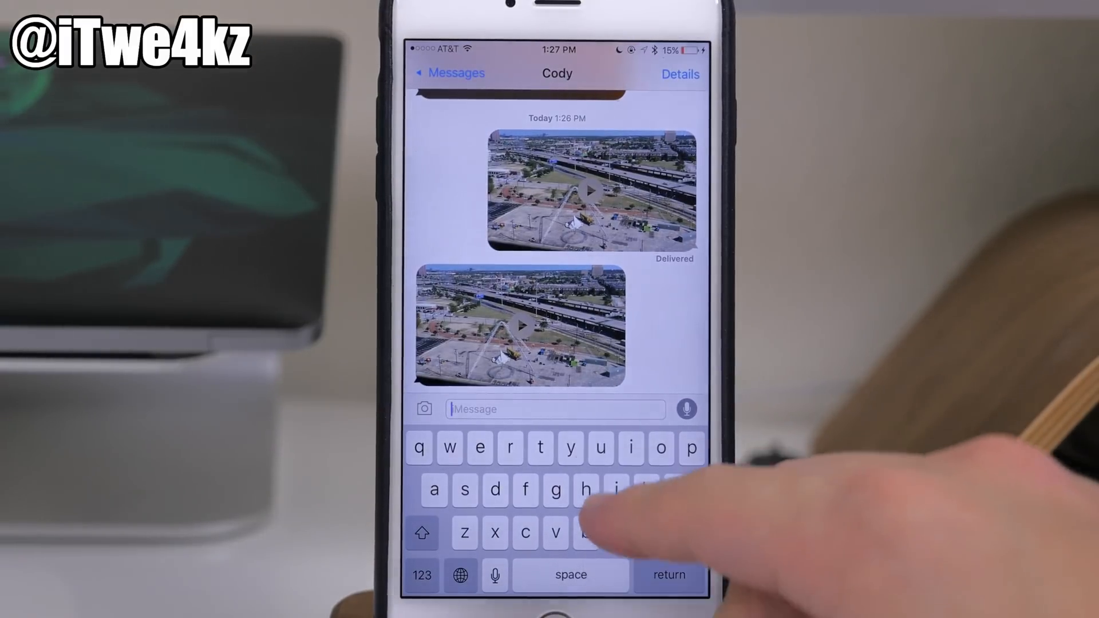
Play the received aerial city video full screen, close it, then peek the sent video
left_click(521, 324)
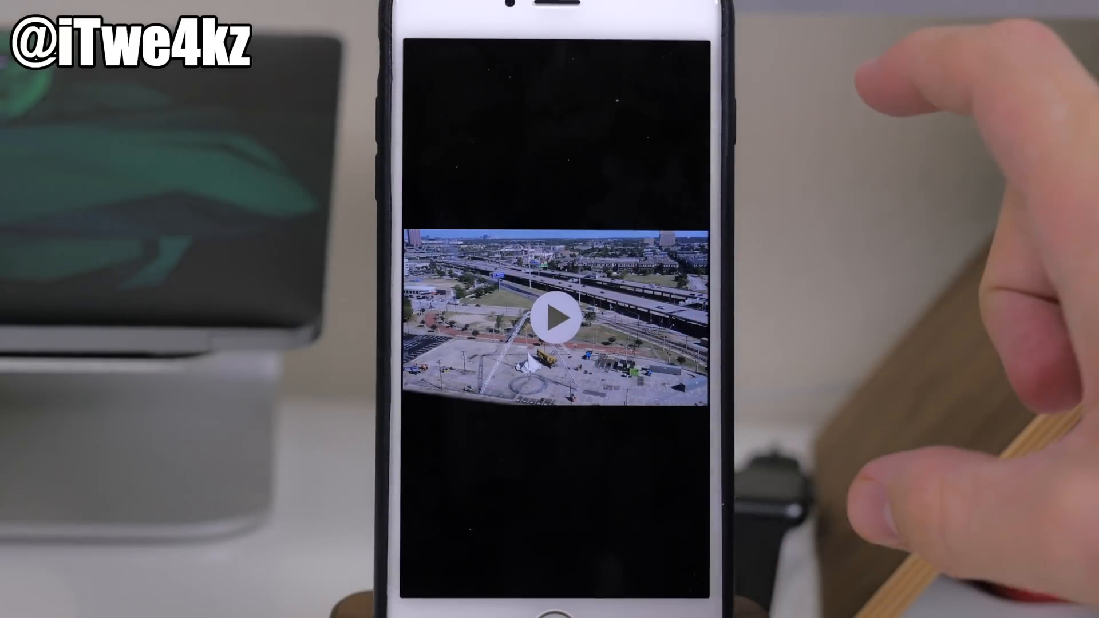
left_click(553, 319)
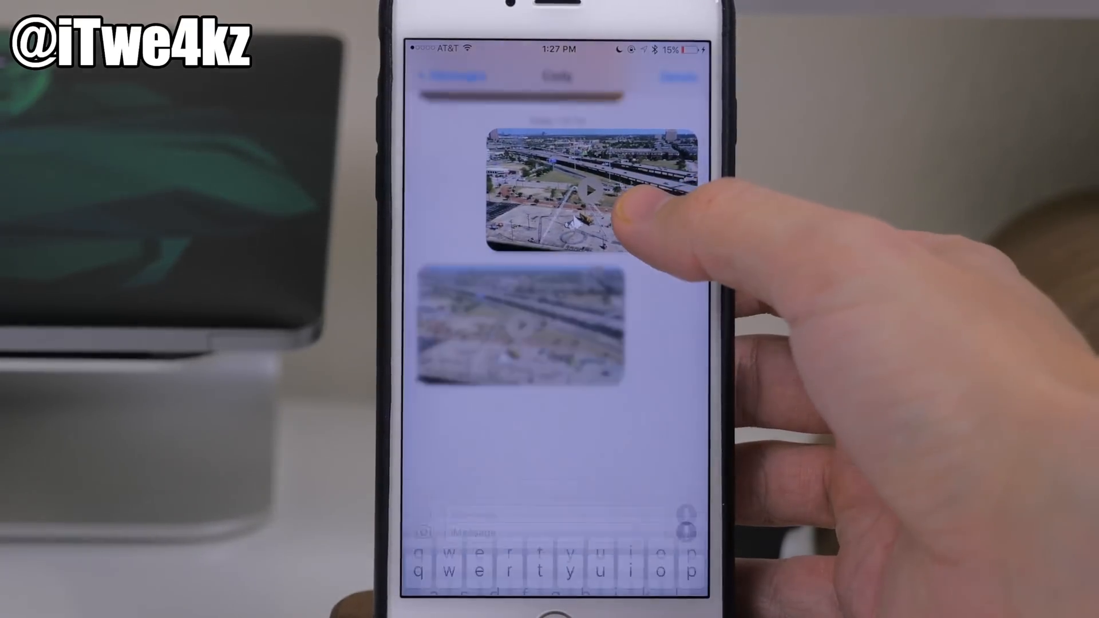
left_click(592, 196)
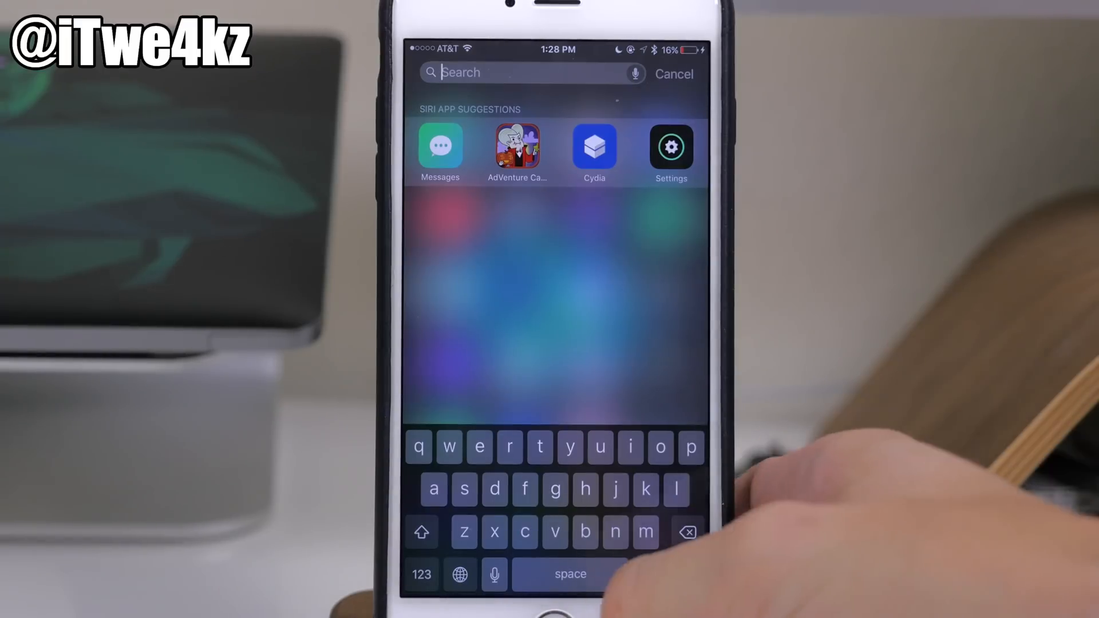
left_click(673, 74)
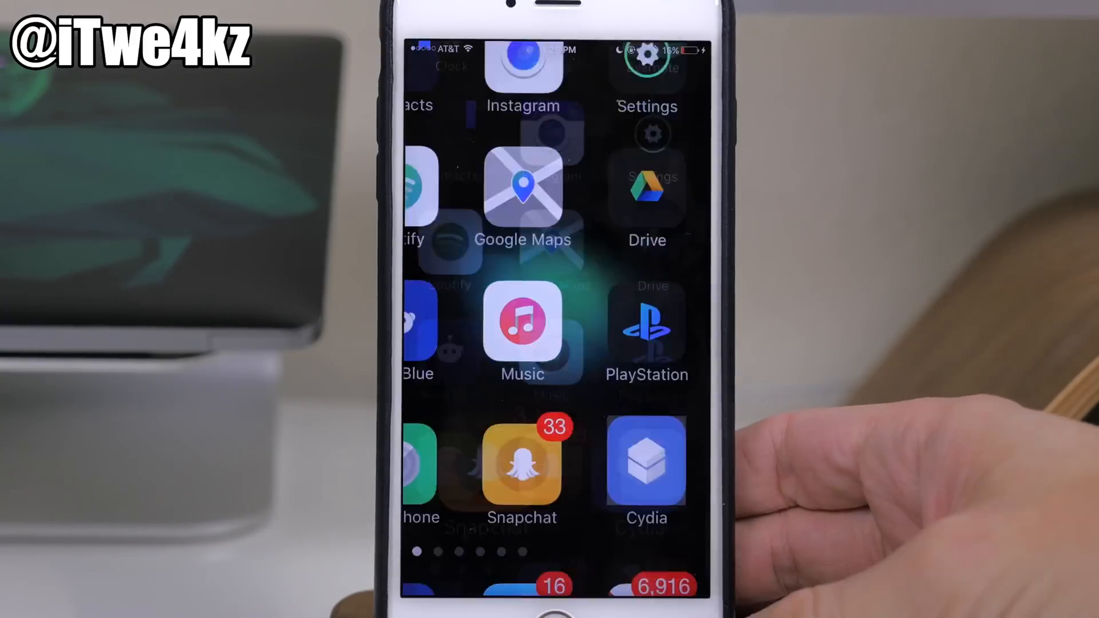
Go to the home screen page with Cydia and bring up its quick actions
left_click(645, 469)
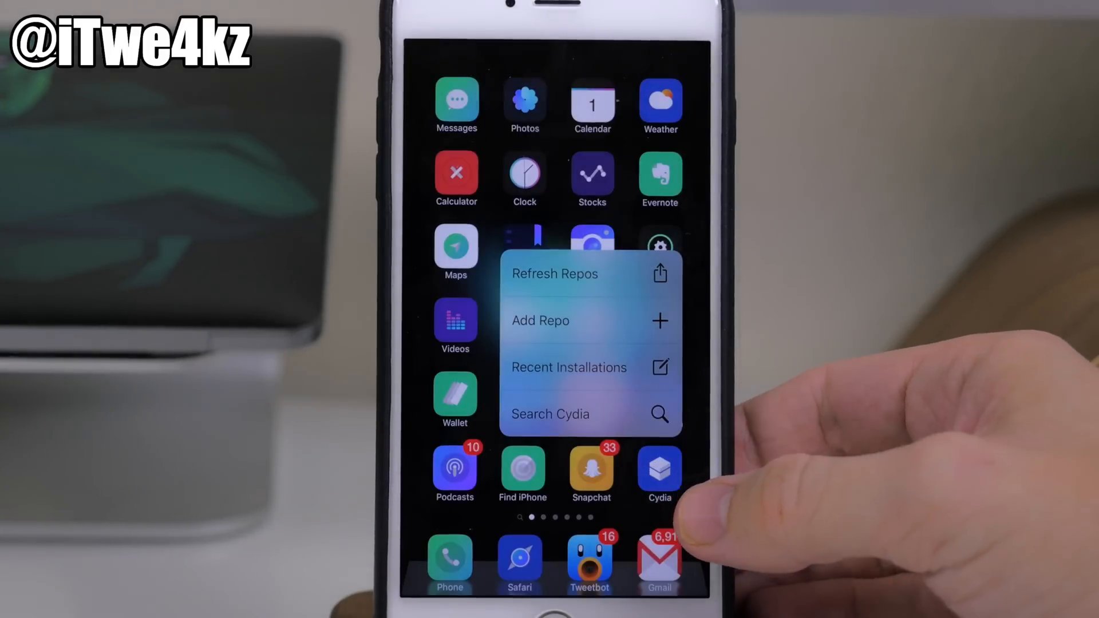
left_click(658, 474)
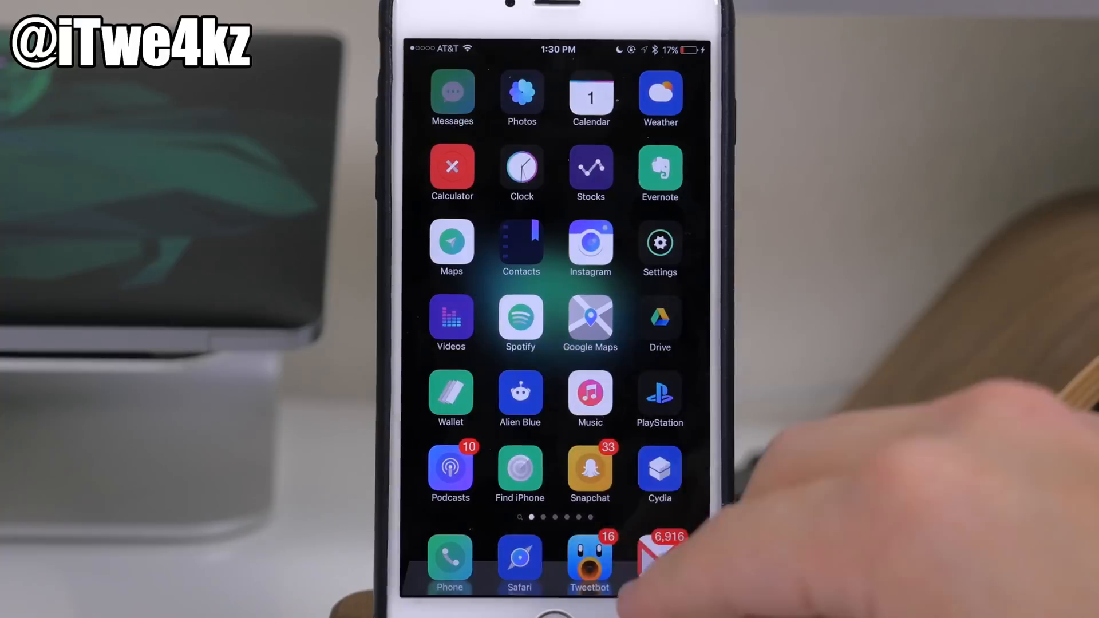
Launch Messages from its home screen icon
left_click(452, 98)
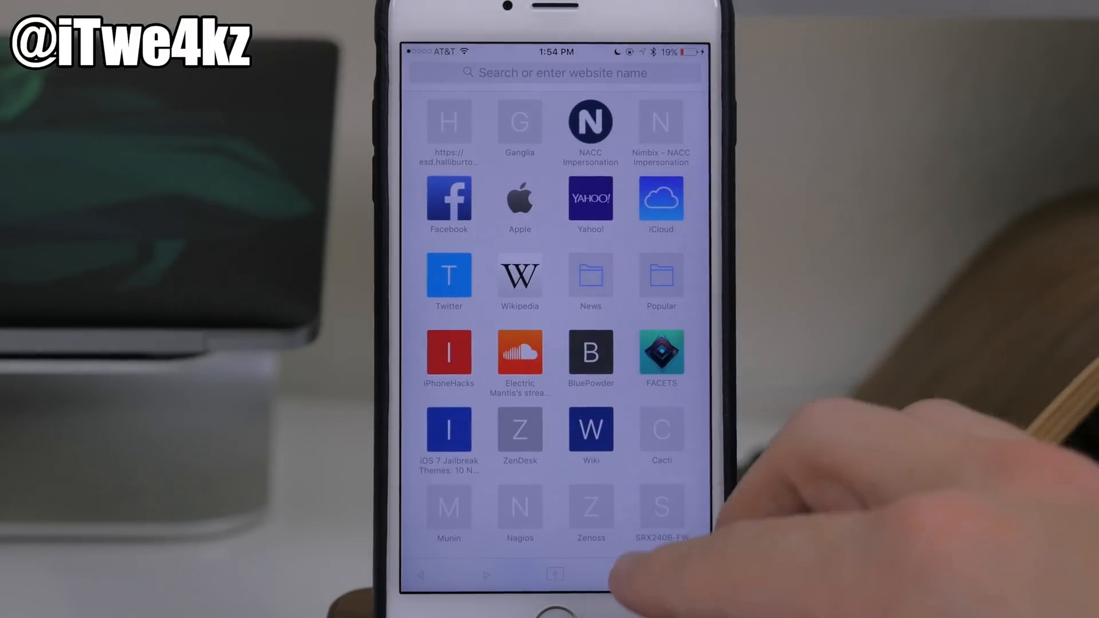
Load the iphonehacks.com link, then close it to return to the tweet detail
left_click(550, 574)
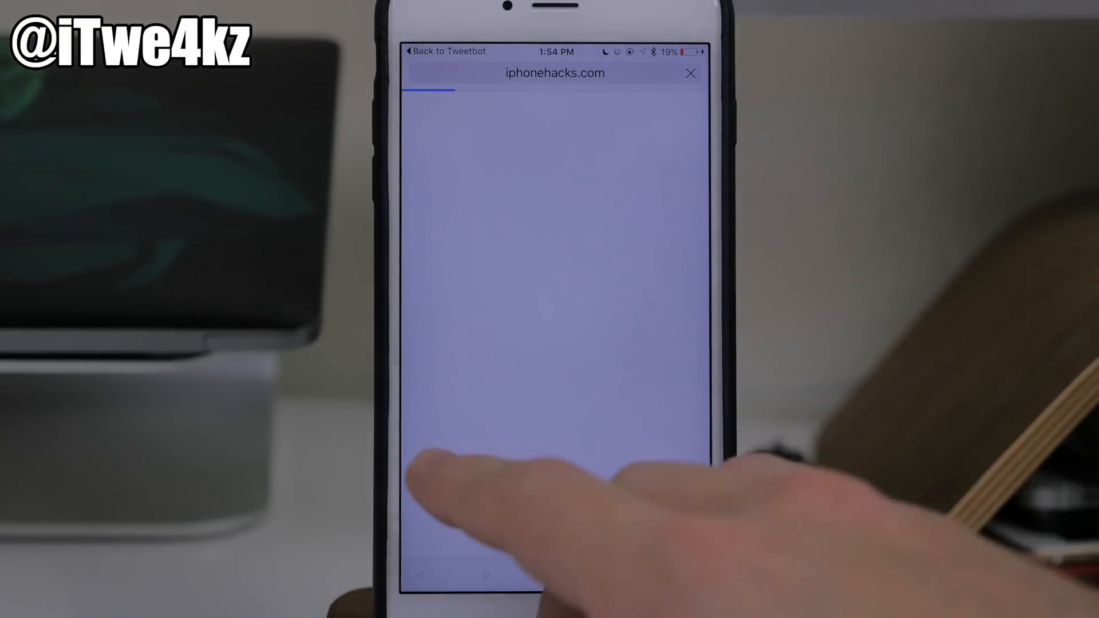
left_click(690, 73)
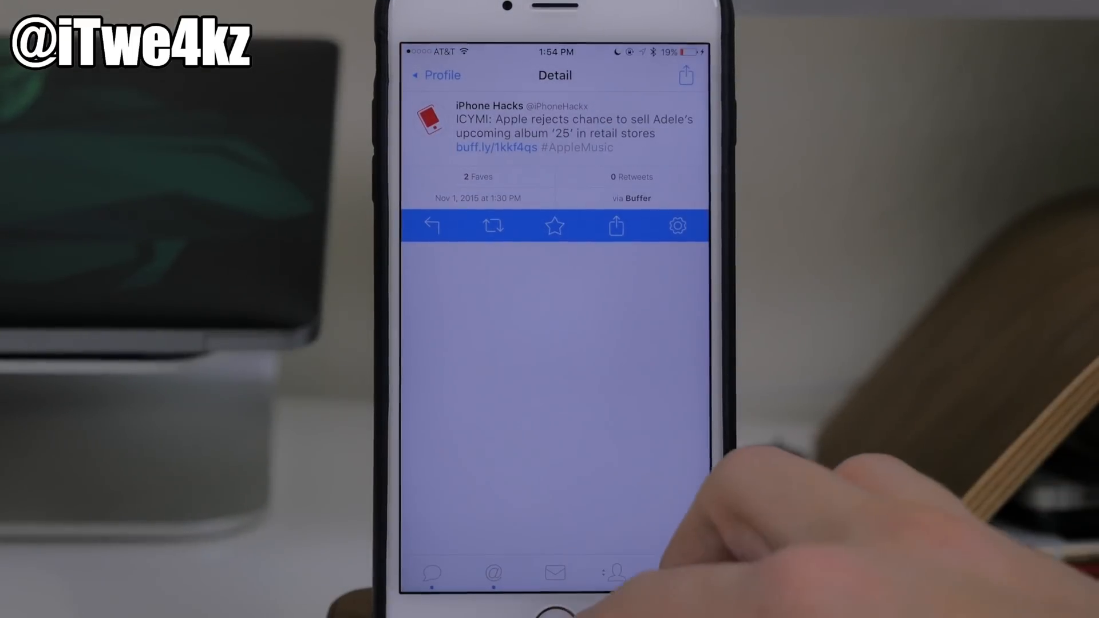